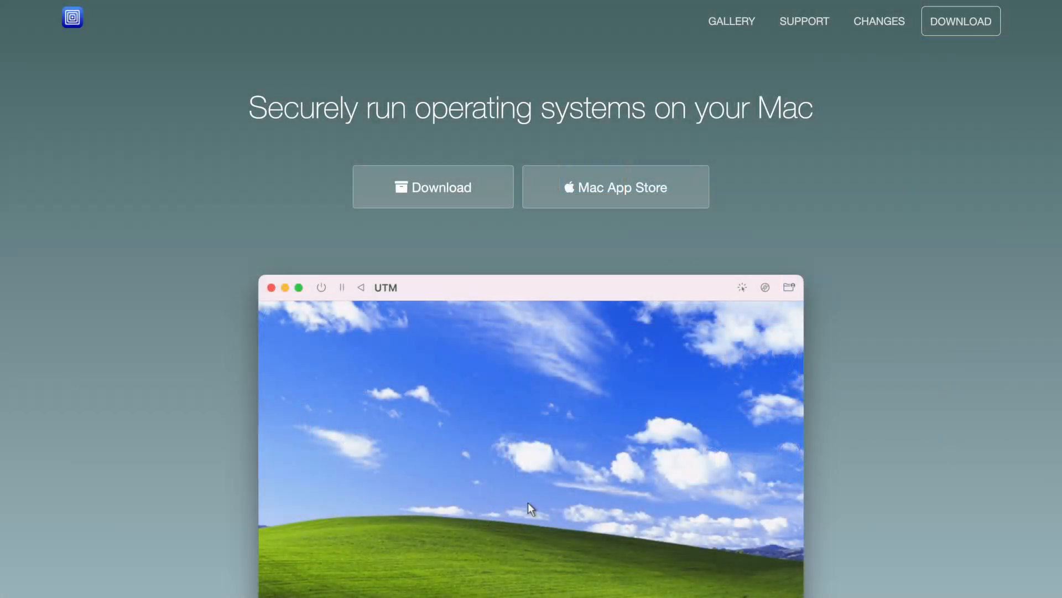
scroll("down", 3)
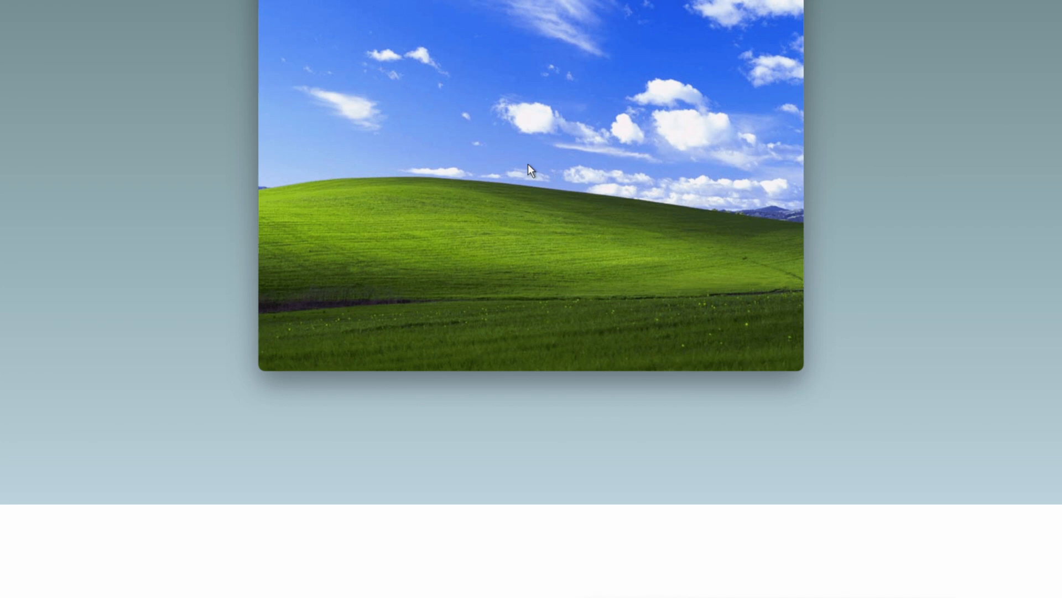
scroll("down", 3)
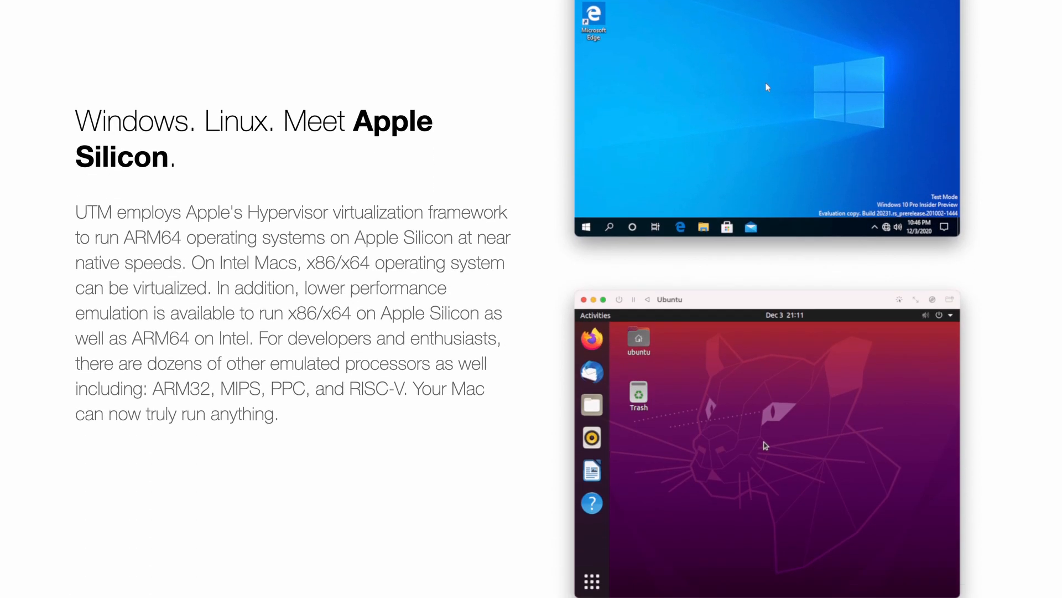
scroll("down", 3)
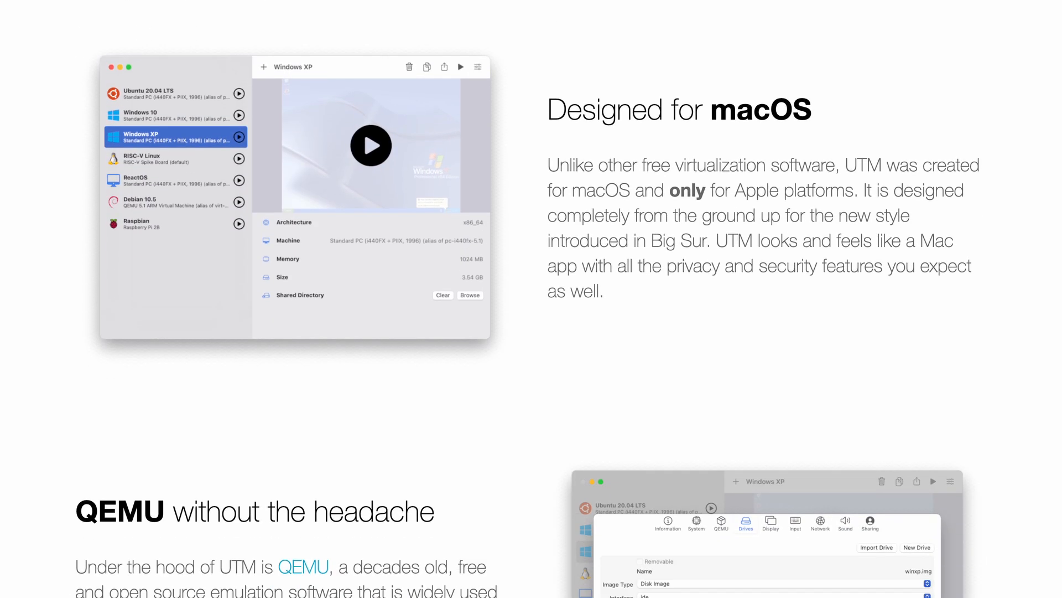
scroll("down", 3)
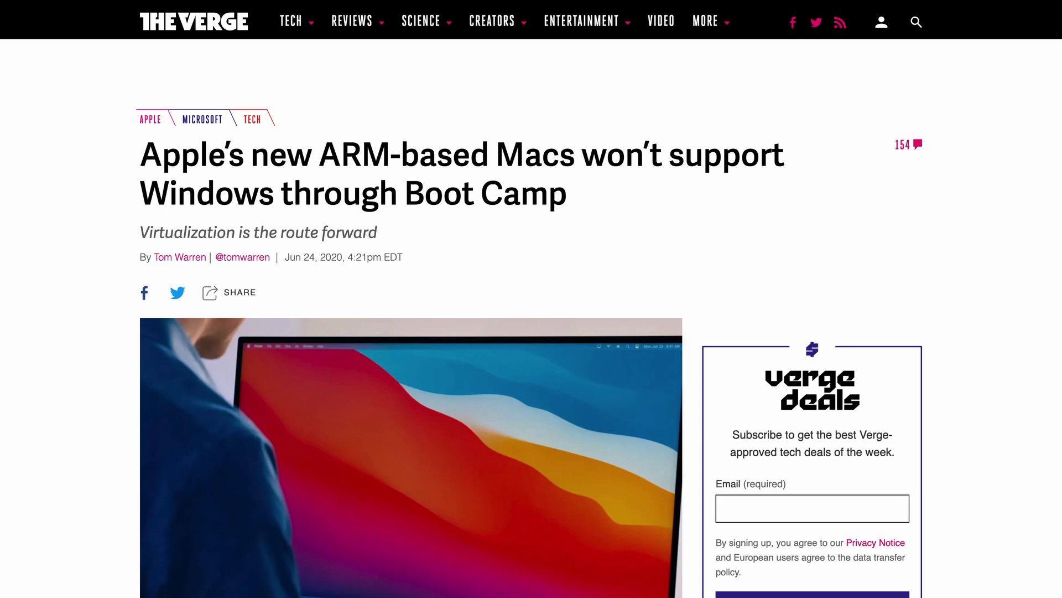
scroll("down", 3)
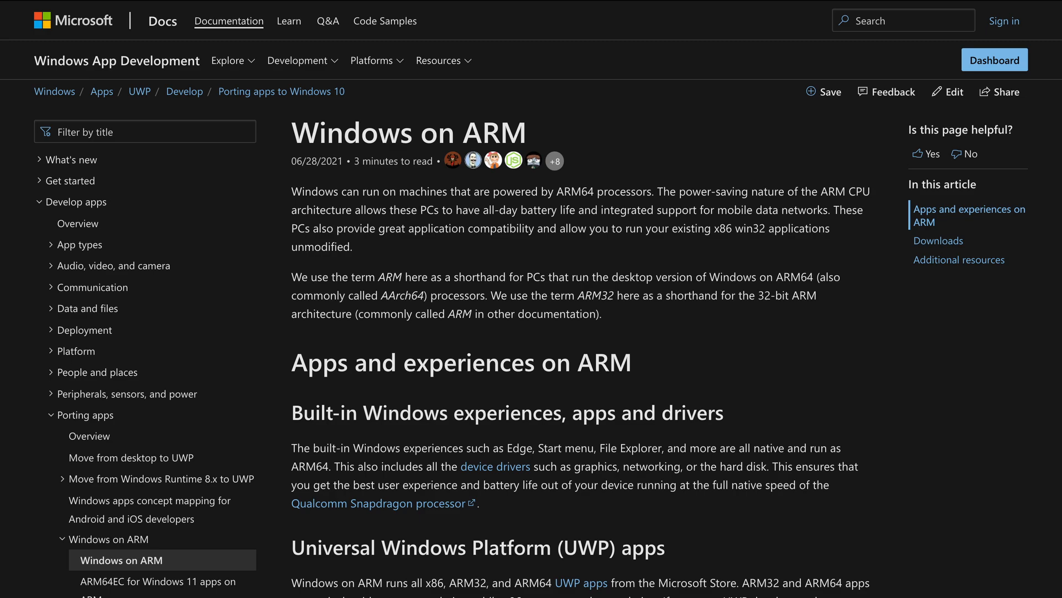
scroll("down", 3)
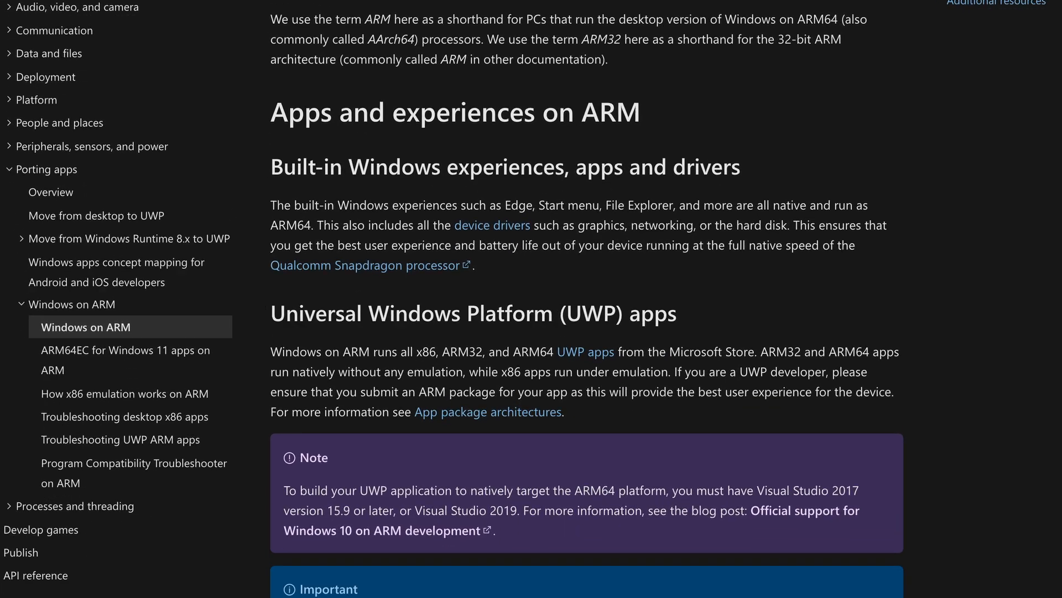
scroll("down", 3)
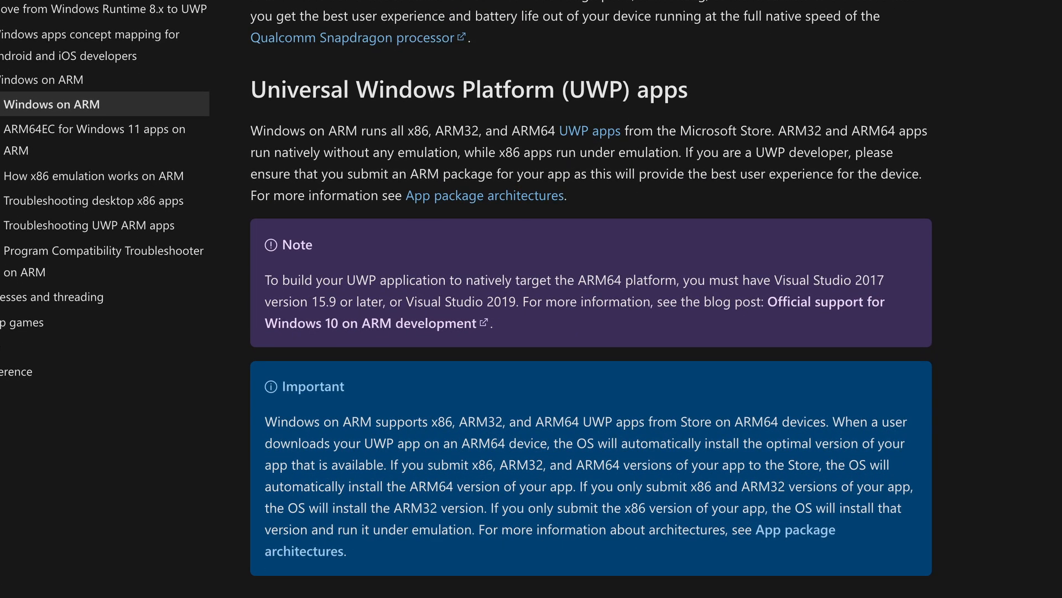
scroll("down", 3)
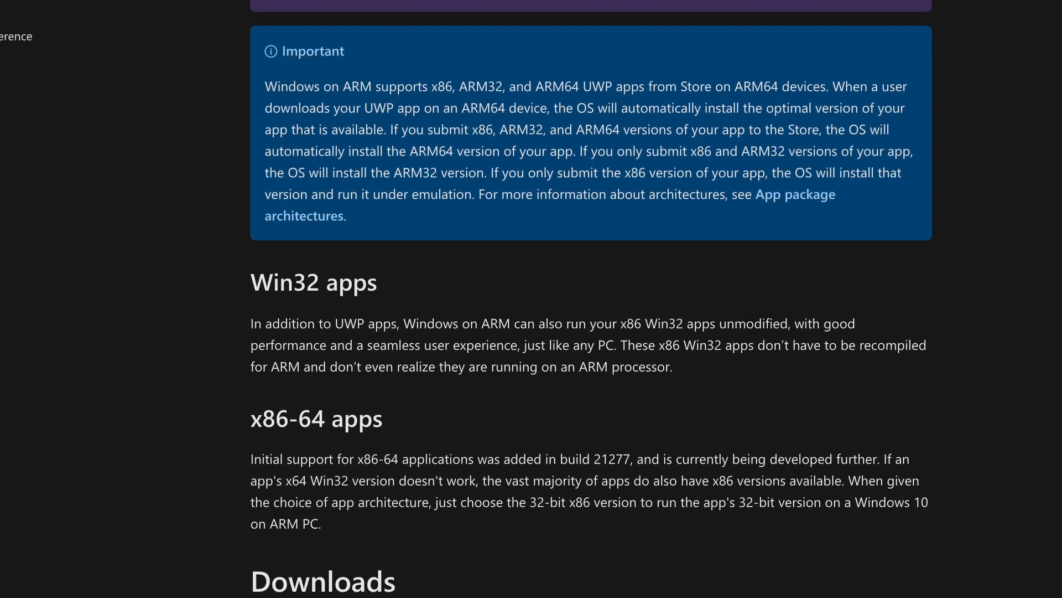
scroll("down", 3)
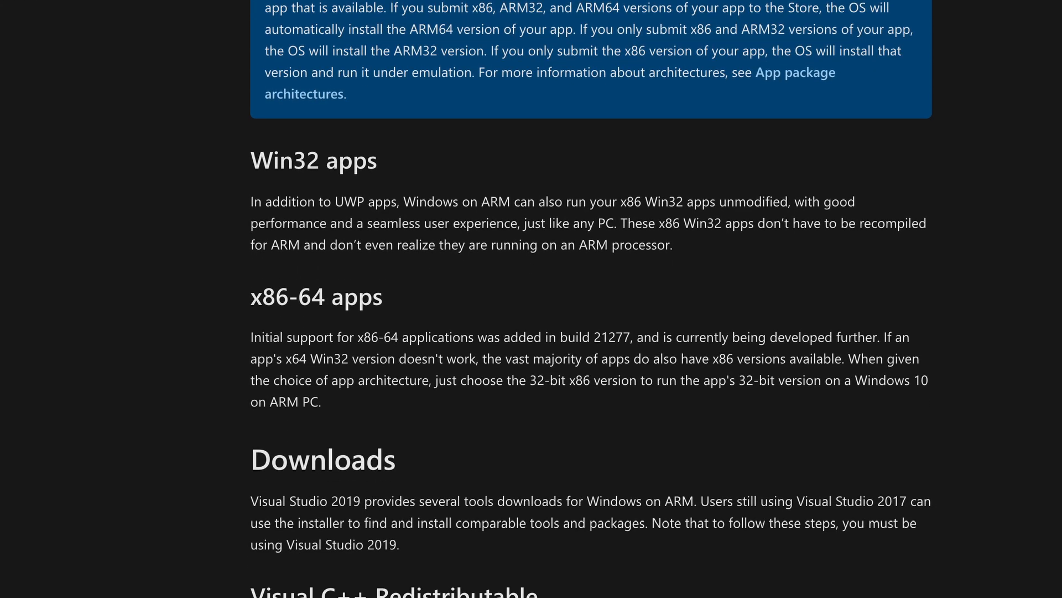